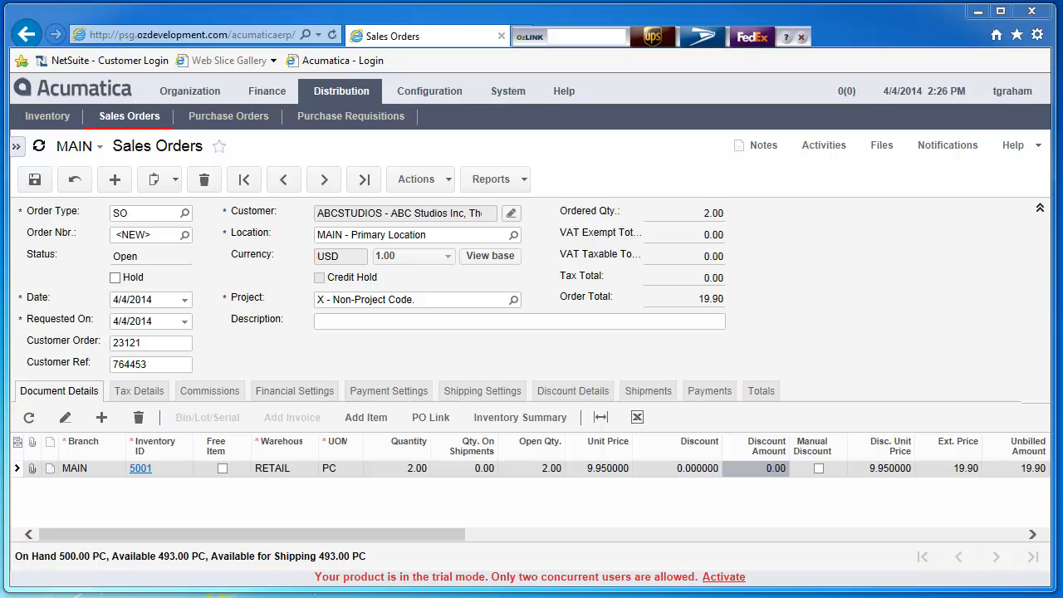
pyautogui.moveTo(810, 491)
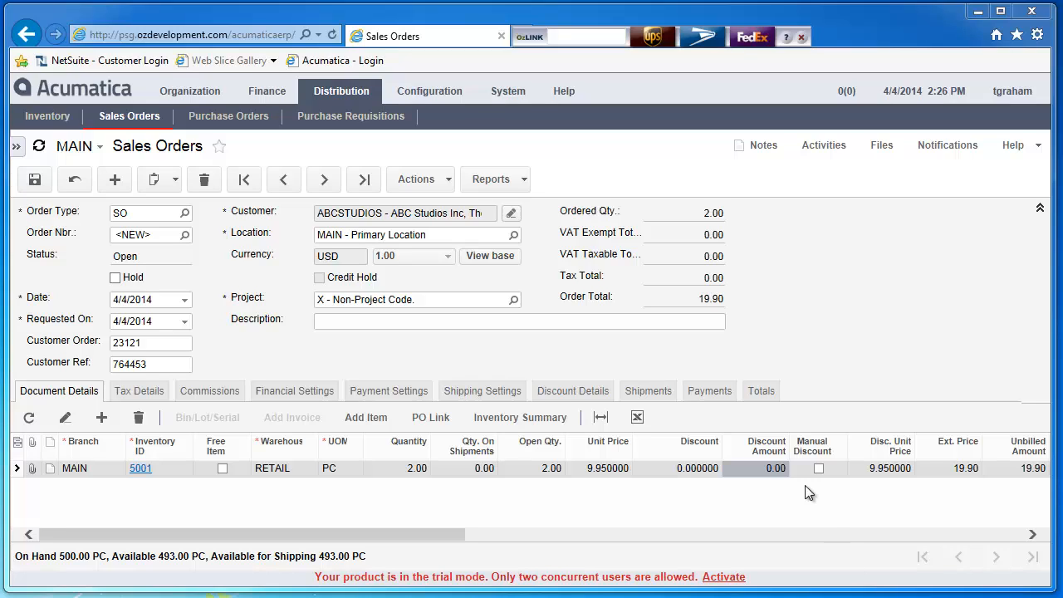
pyautogui.moveTo(665, 46)
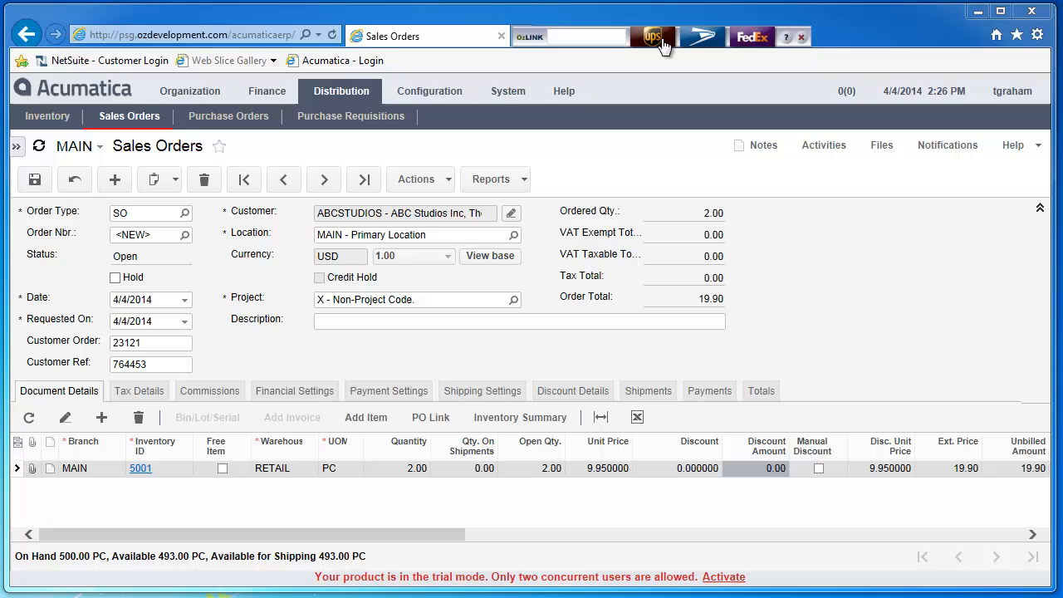
# - Launch WorldShip from the sales order so ABC Studios' ship-to details and Ground service import
pyautogui.click(655, 36)
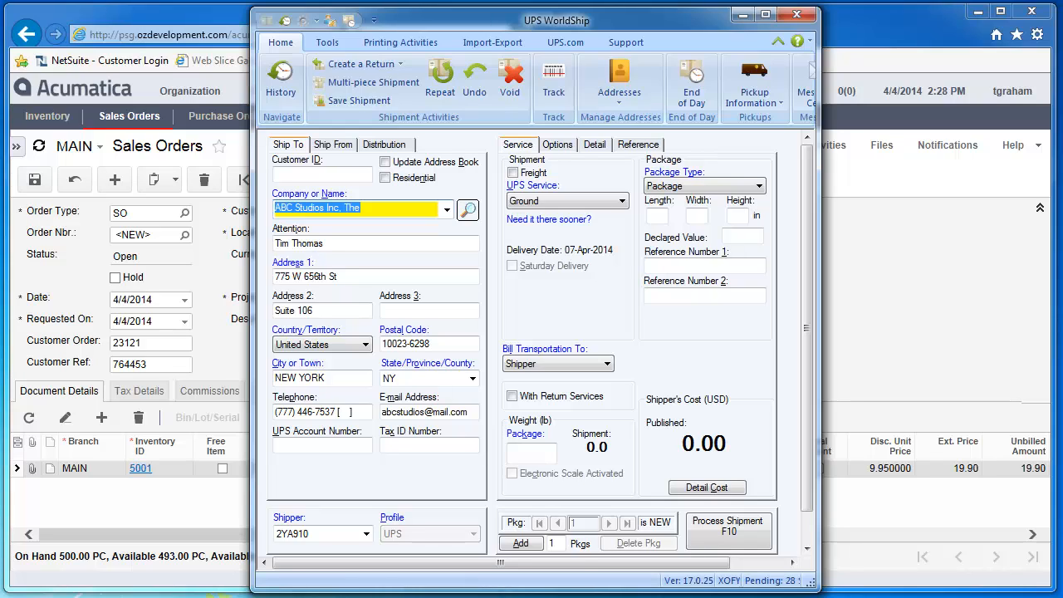
# - Weigh the package at 6 lb, rate it at $8.00 and process the shipment
pyautogui.click(531, 455)
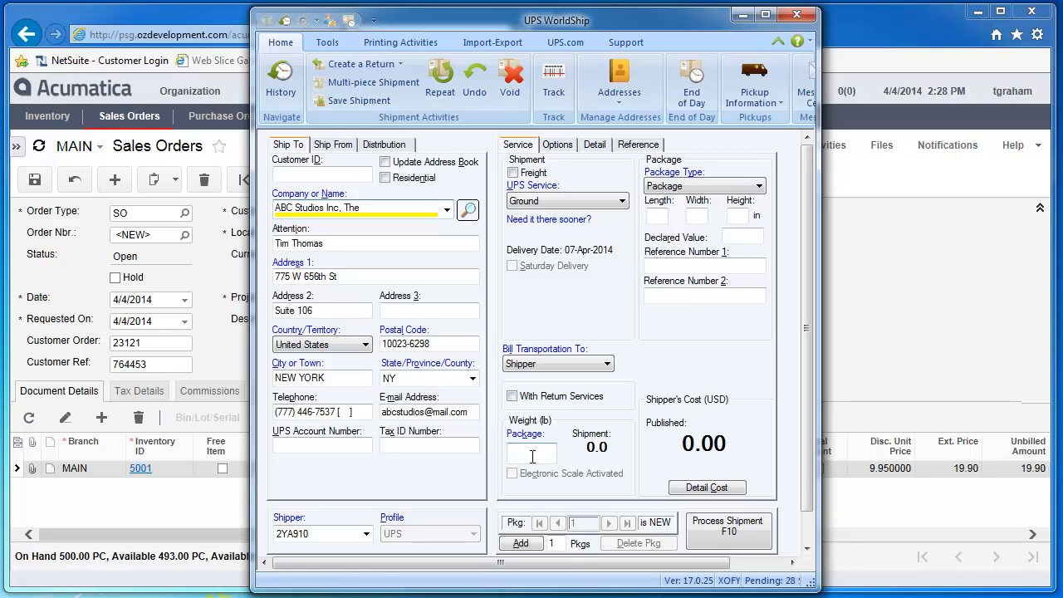
pyautogui.write('6')
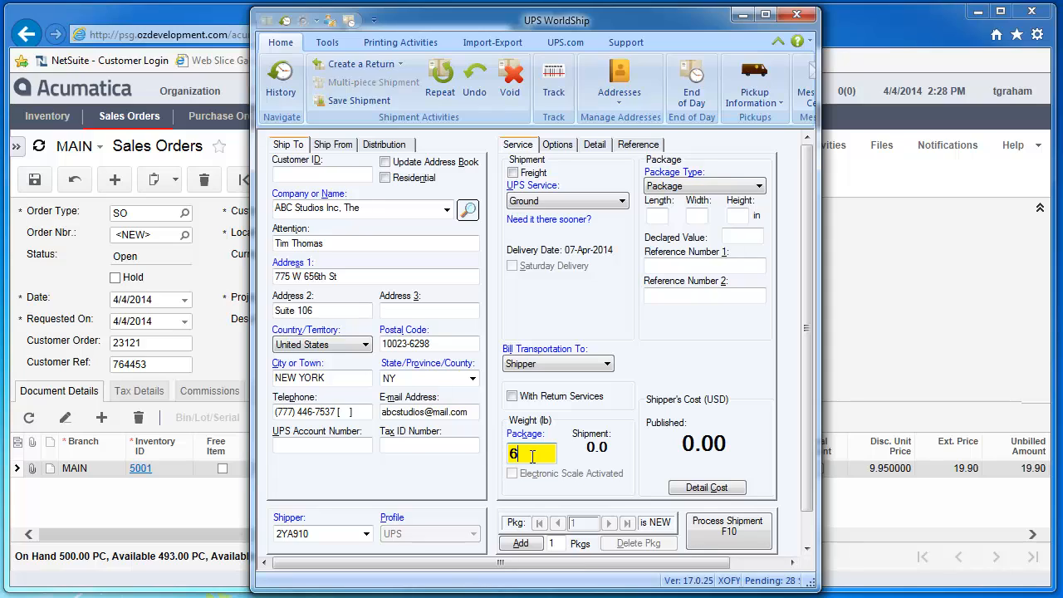
pyautogui.click(728, 530)
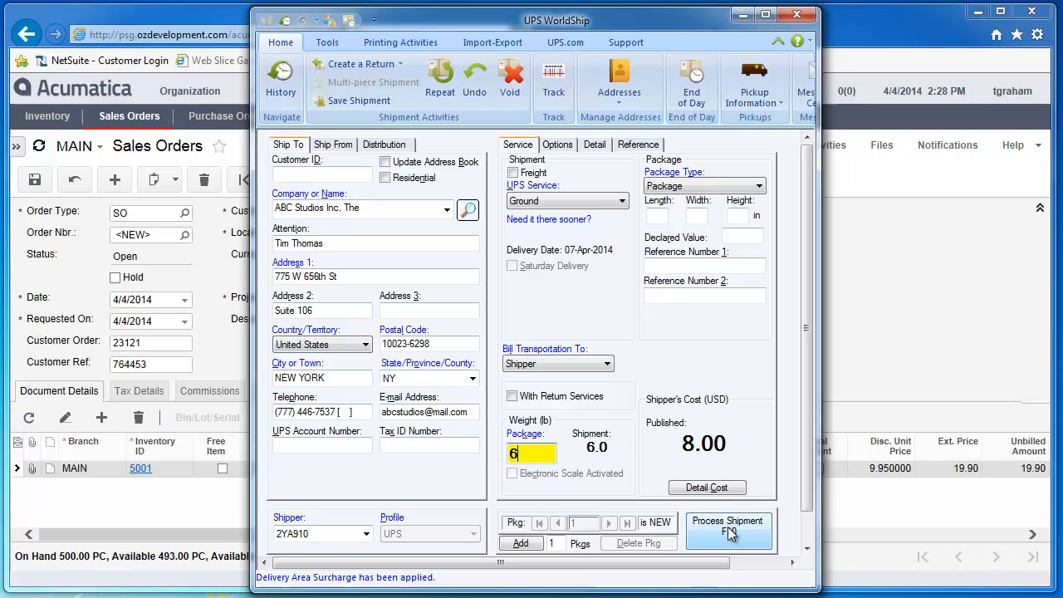
pyautogui.click(727, 526)
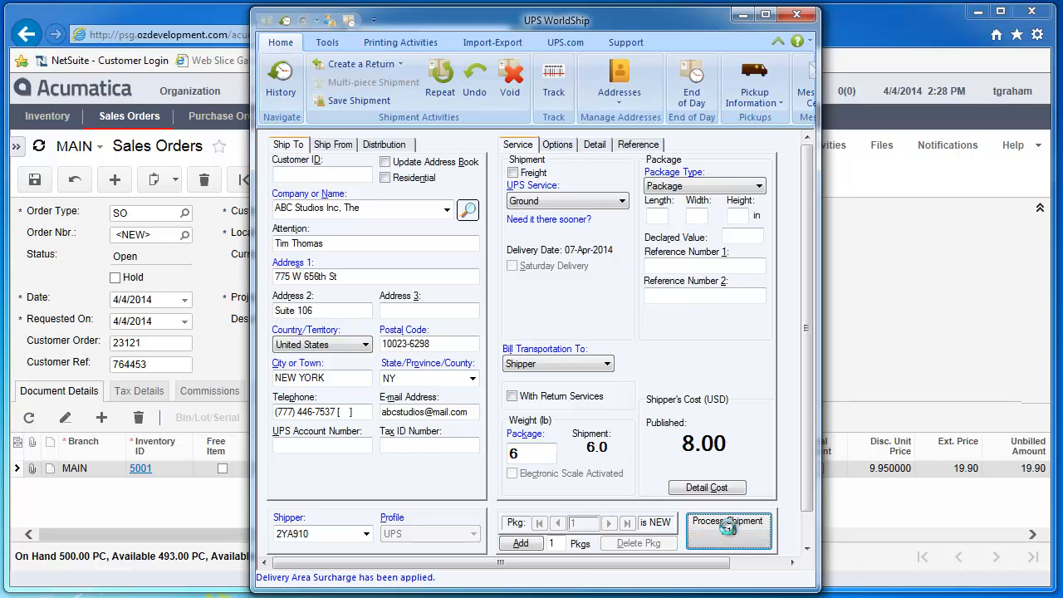
pyautogui.click(728, 530)
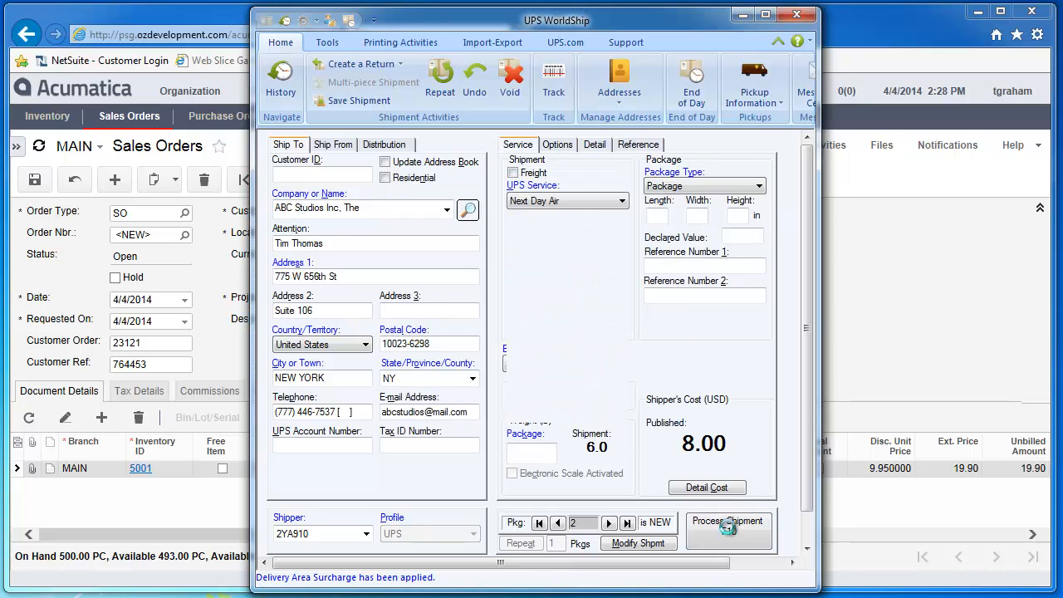
pyautogui.click(728, 532)
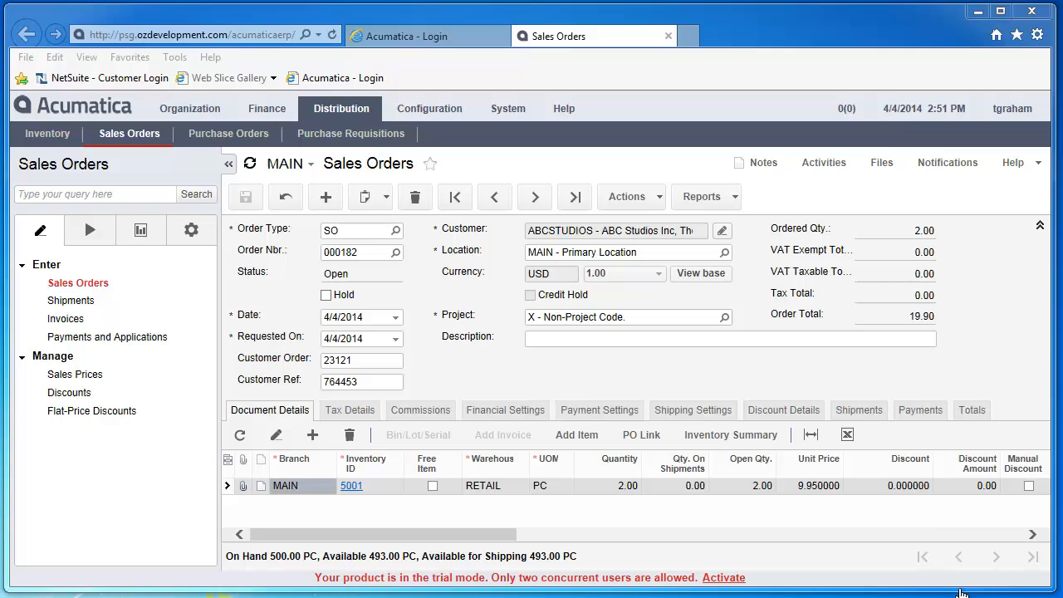
# - Show order 000182's linked open shipment dated 4/4/2014 for 2 units
pyautogui.click(859, 409)
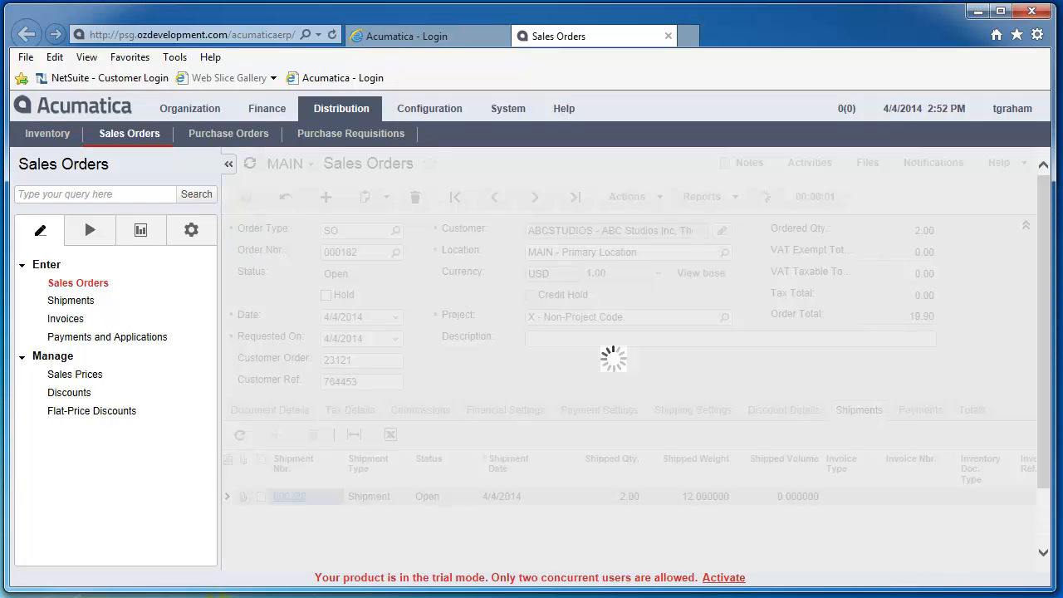
# - View the linked shipment of 2 units of item 5001 and its empty Packages list
pyautogui.click(289, 495)
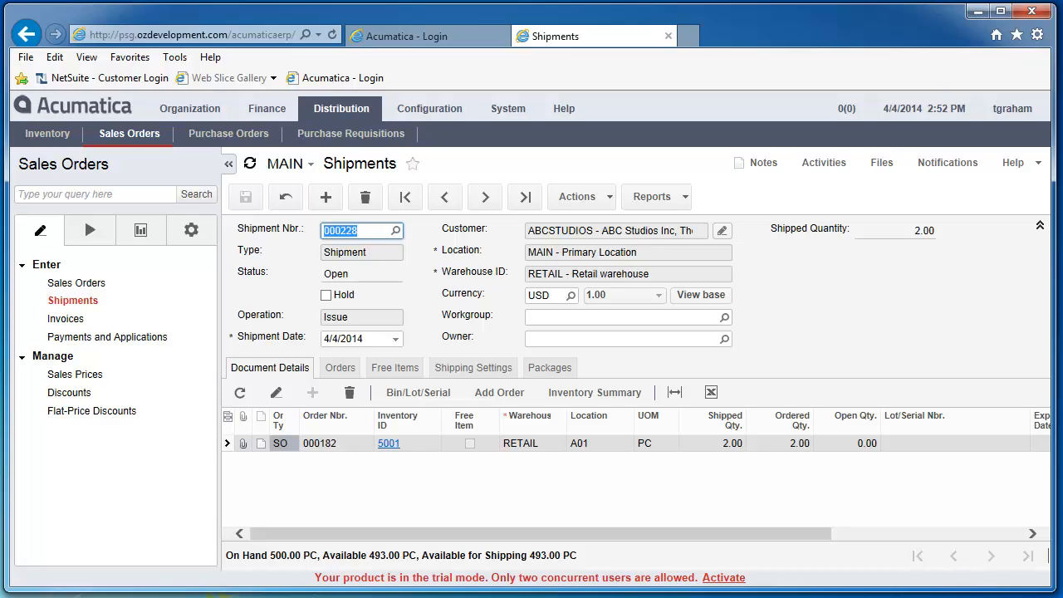
pyautogui.click(548, 367)
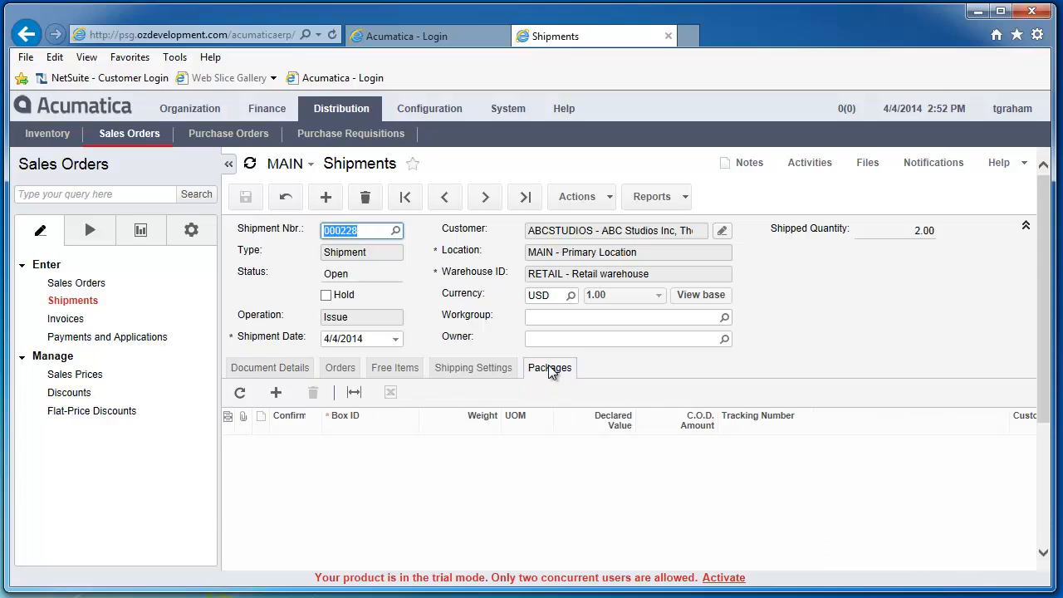